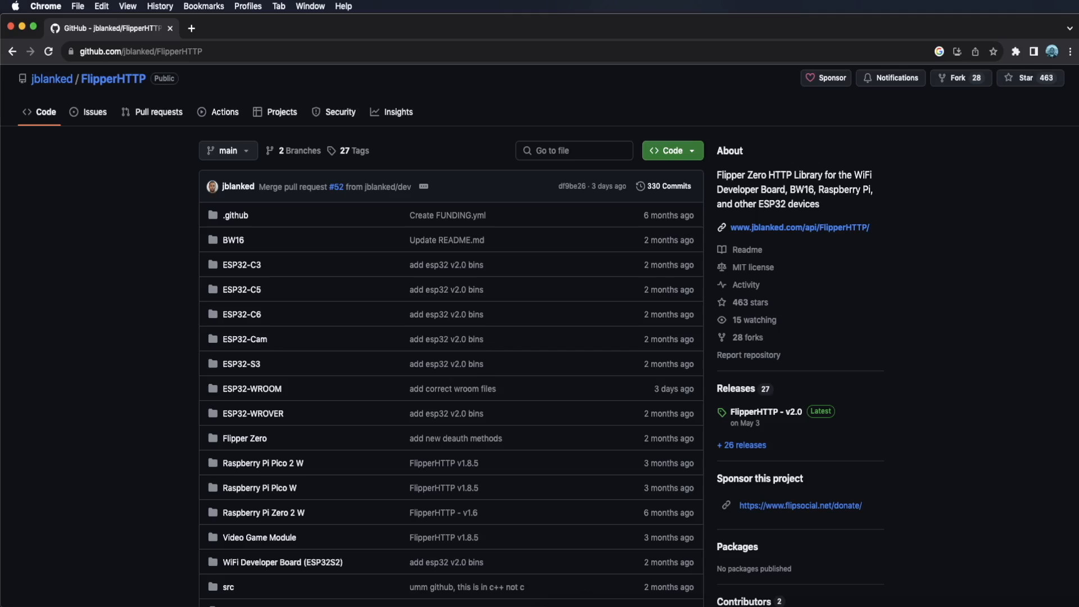
mouse_move(316, 42)
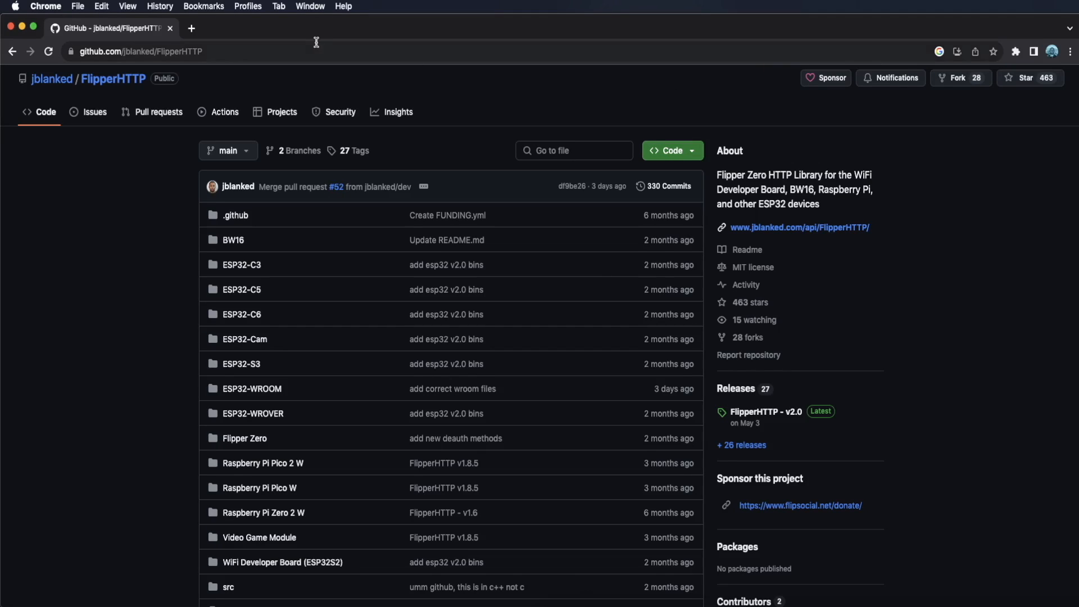
On espterminator.com, select the ESP32-S2 (cu.usbmodem01) serial port as the device to connect
type("espterminator.com")
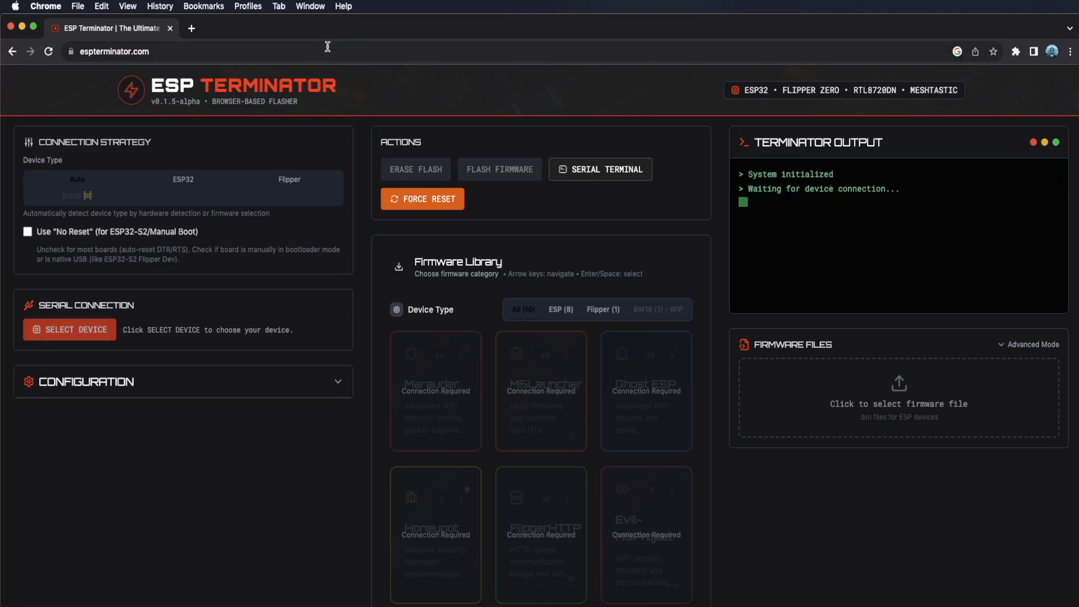
left_click(68, 329)
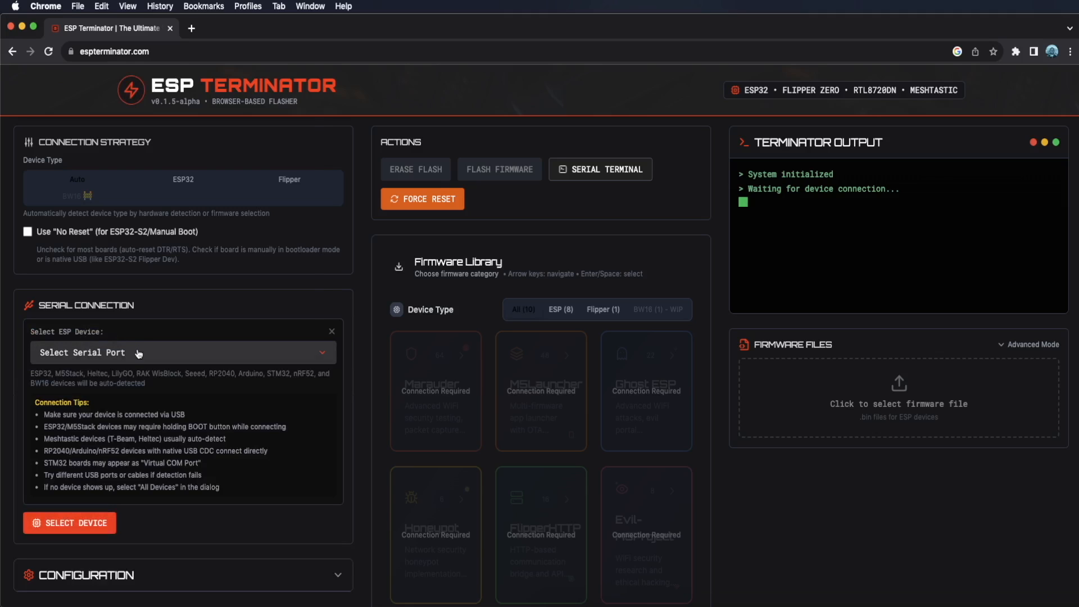
left_click(182, 352)
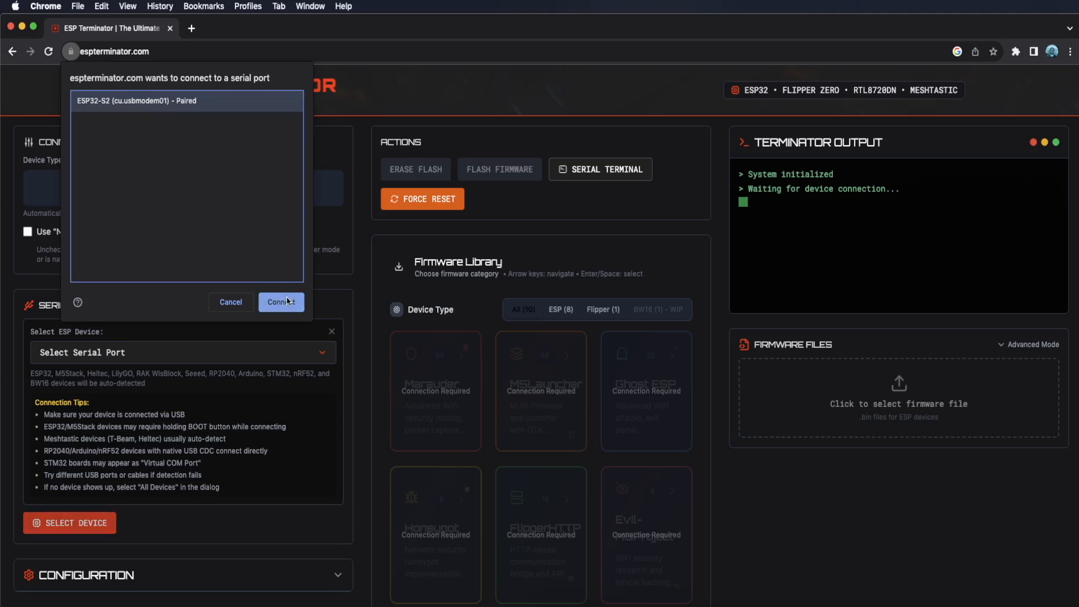
left_click(281, 301)
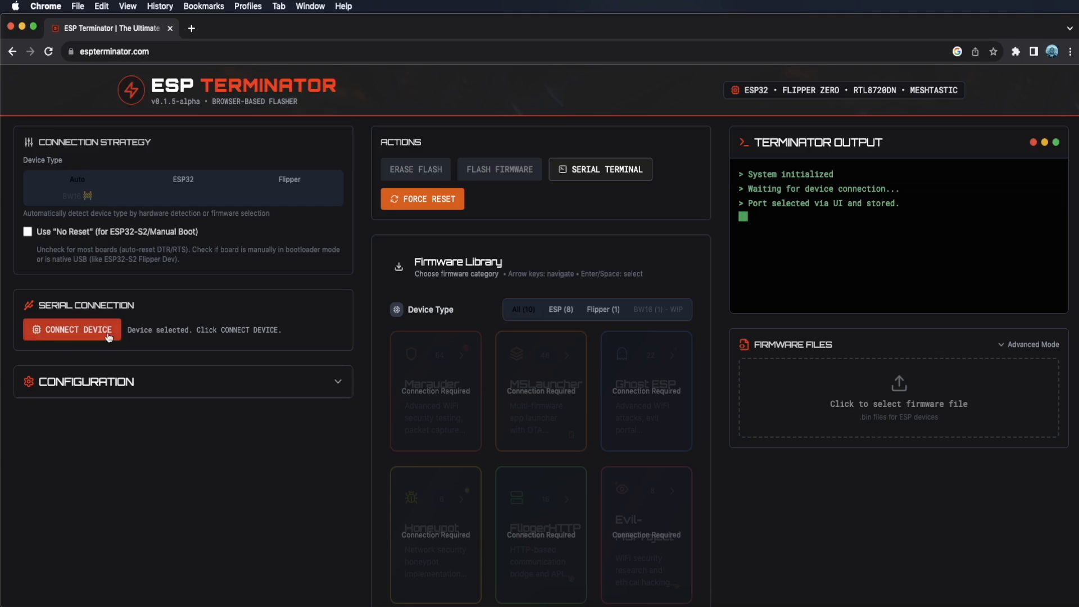
Connect the ESP32-S2 and pick the FlipperHTTP build for WiFi Developer Board (ESP32S2) from the Firmware Library
left_click(70, 330)
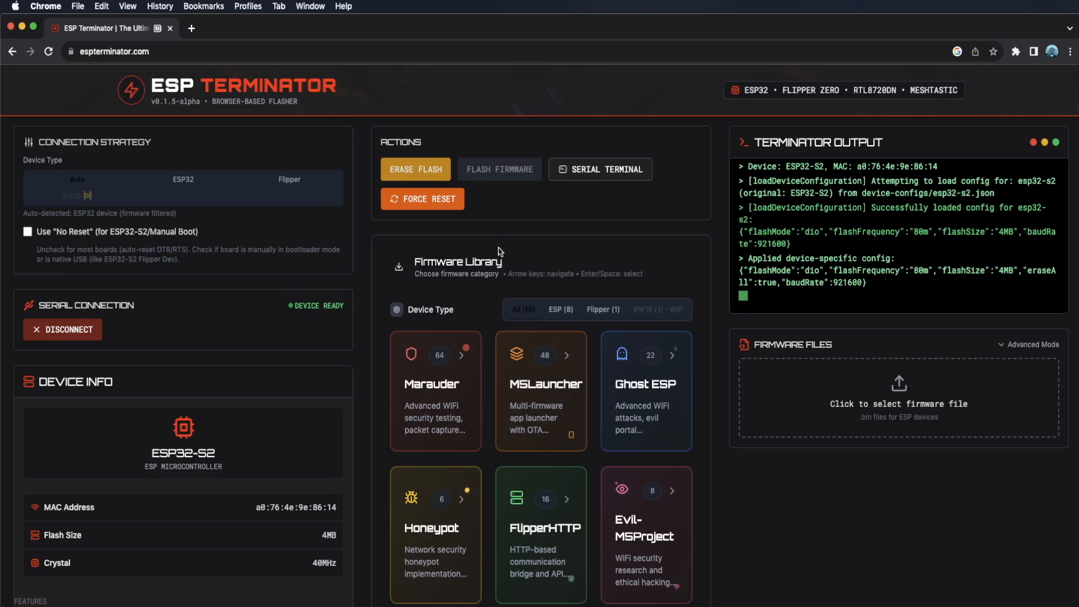
left_click(541, 533)
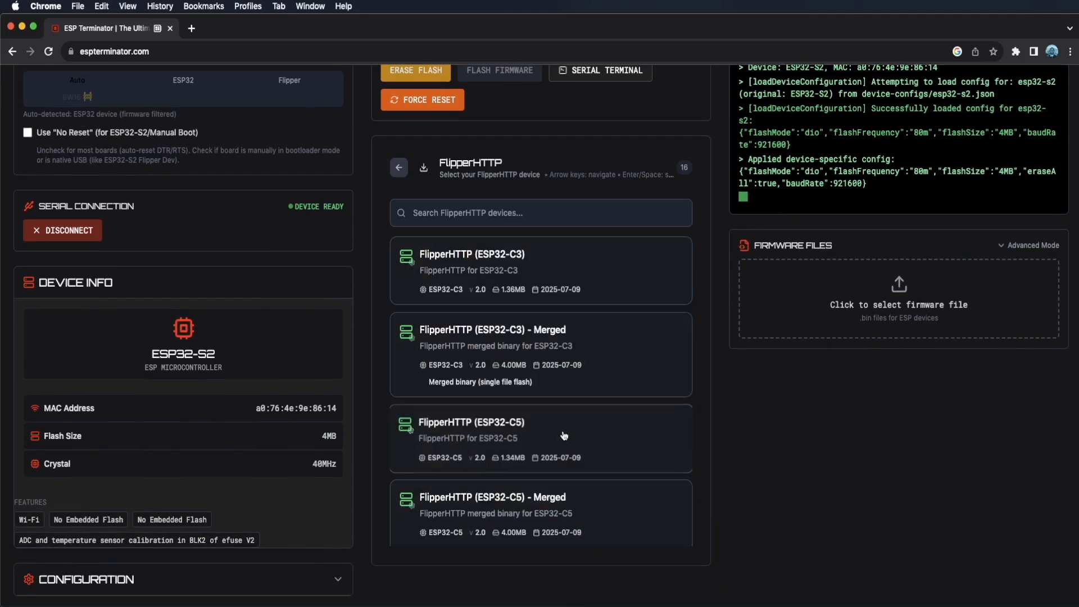
scroll("down", 3)
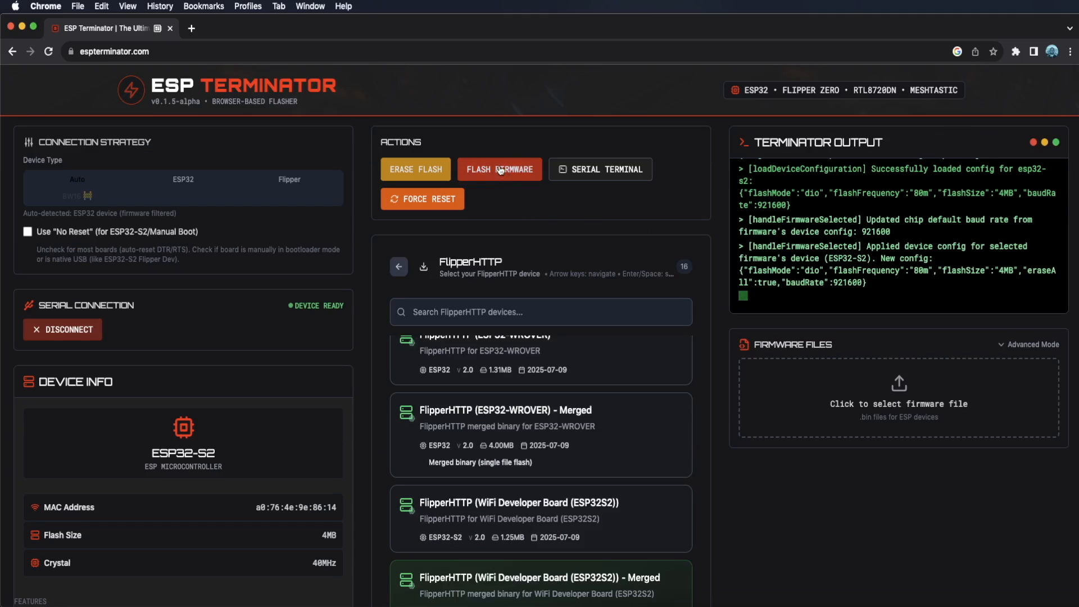
Flash FlipperHTTP onto the board, then review the FlipperHTTP GitHub README's app list
left_click(499, 169)
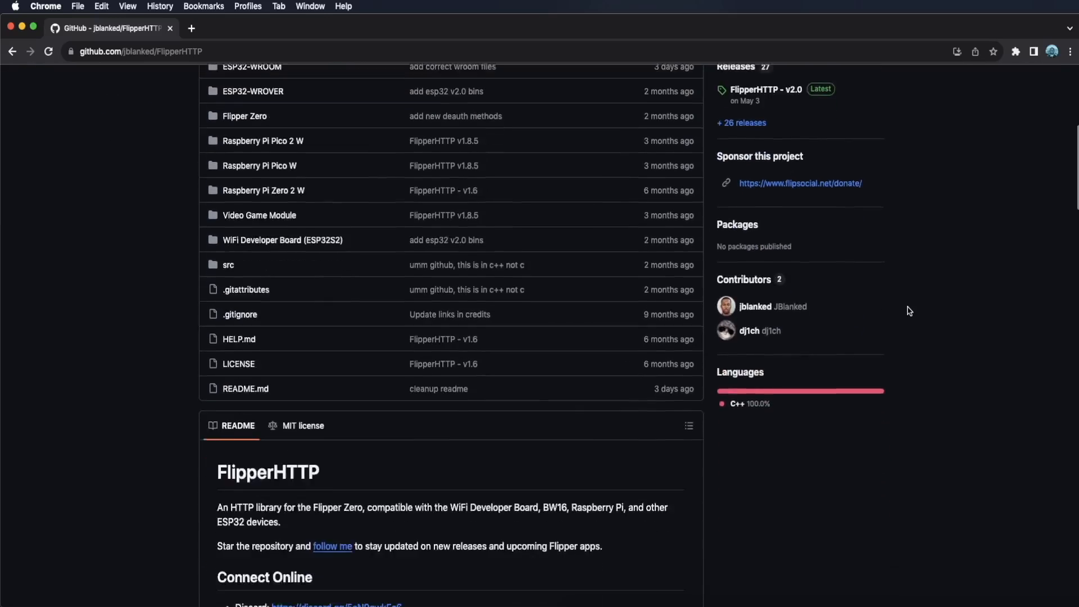
scroll("down", 3)
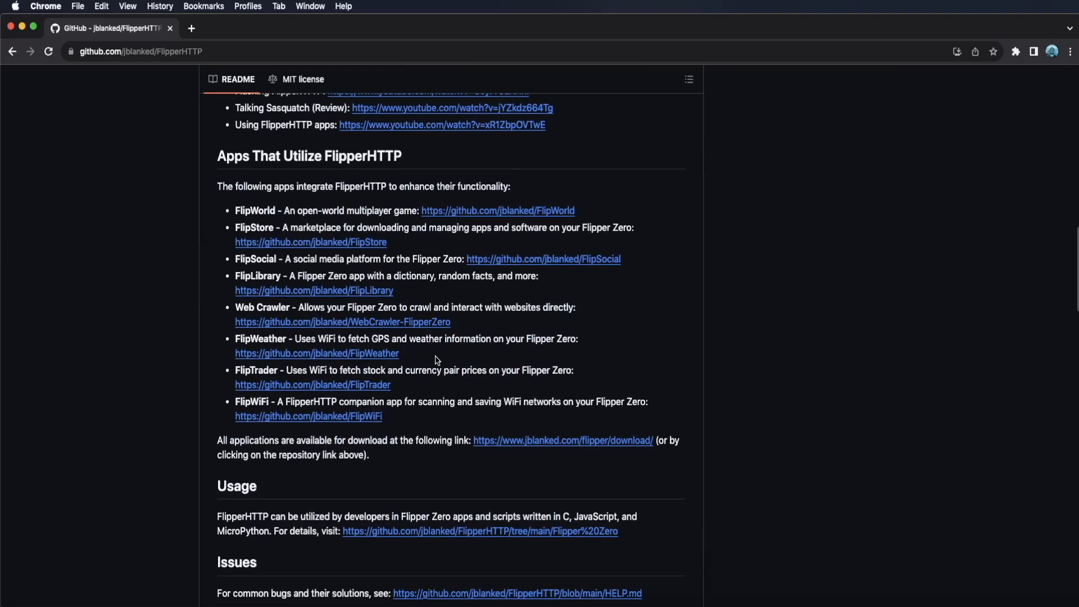